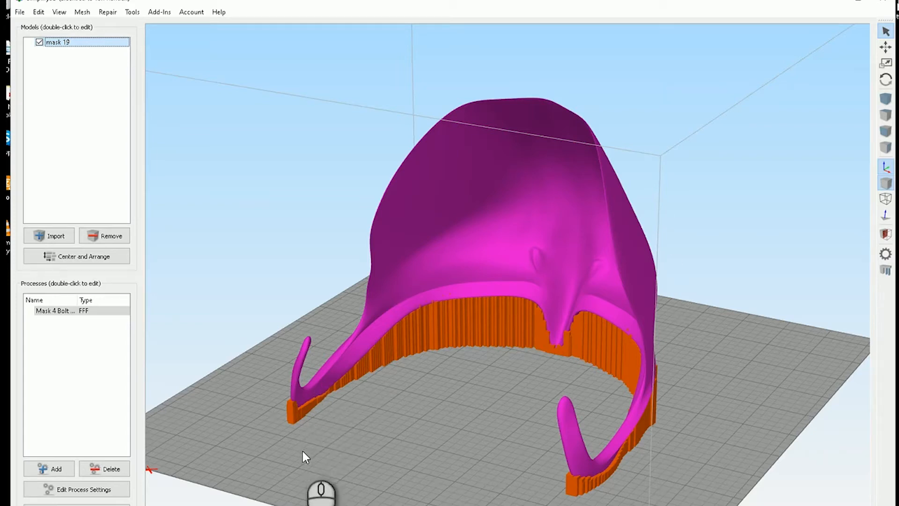
mouse_move(449, 459)
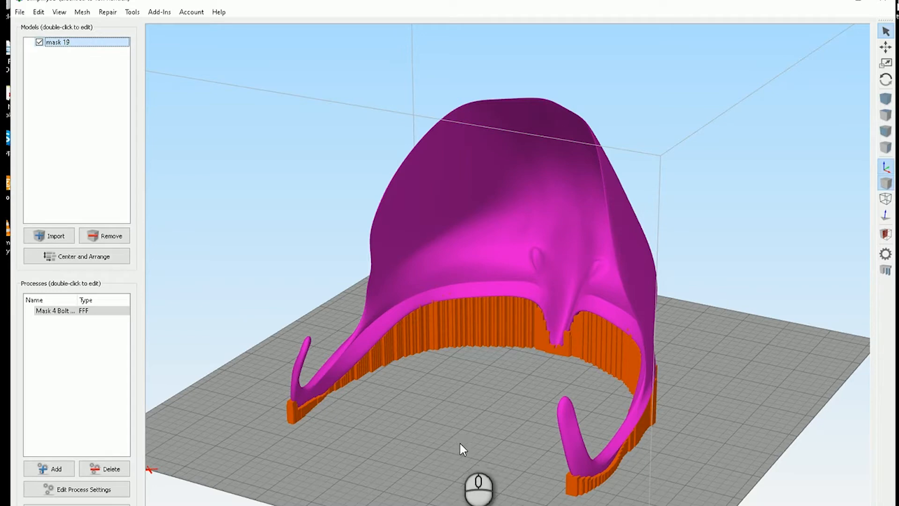
mouse_move(444, 442)
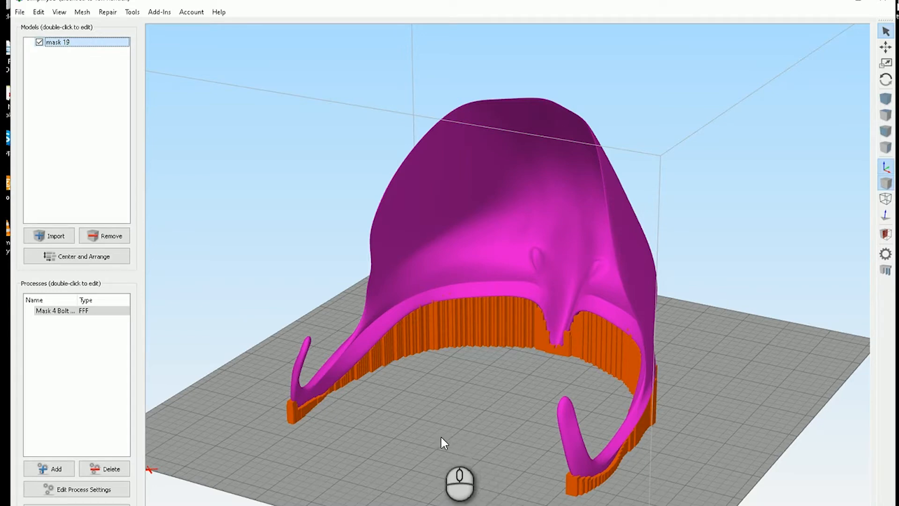
Step: Save the project as a factory file named 'teach' in the Masks folder
left_click_drag(444, 441, 487, 433)
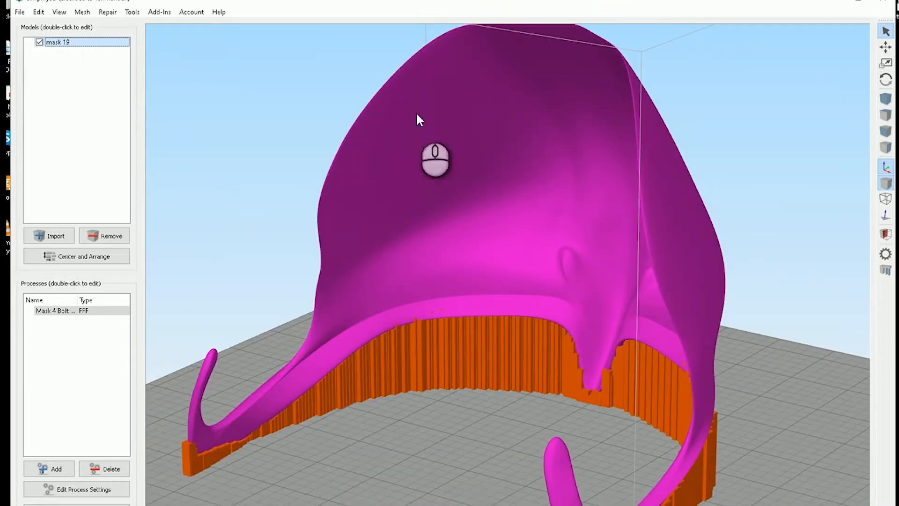
left_click(19, 11)
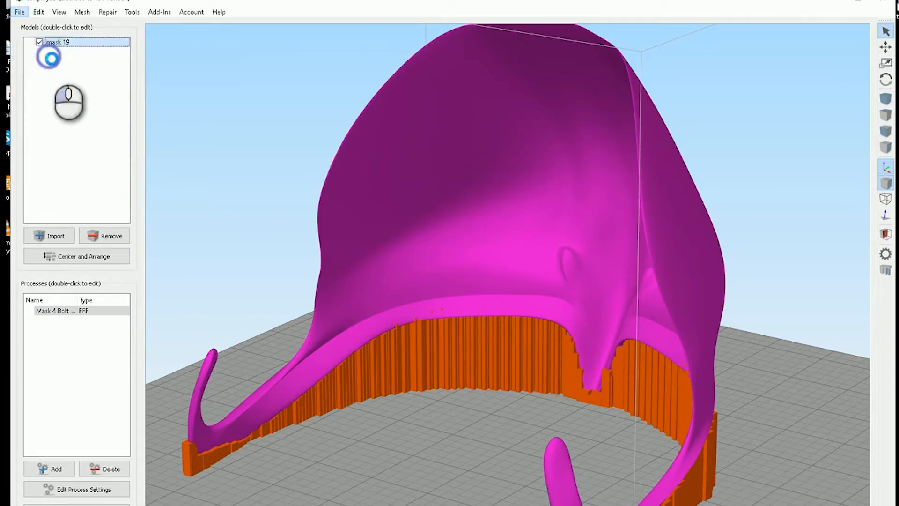
left_click(19, 11)
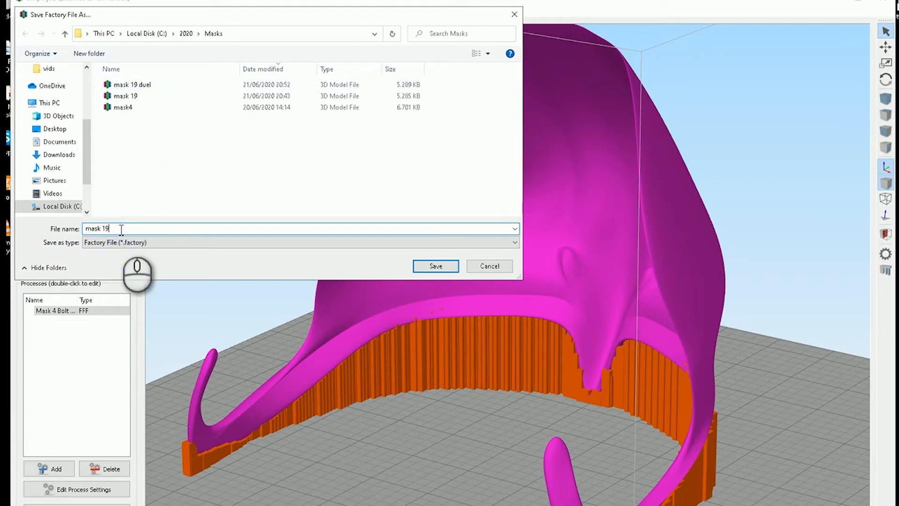
type("teach")
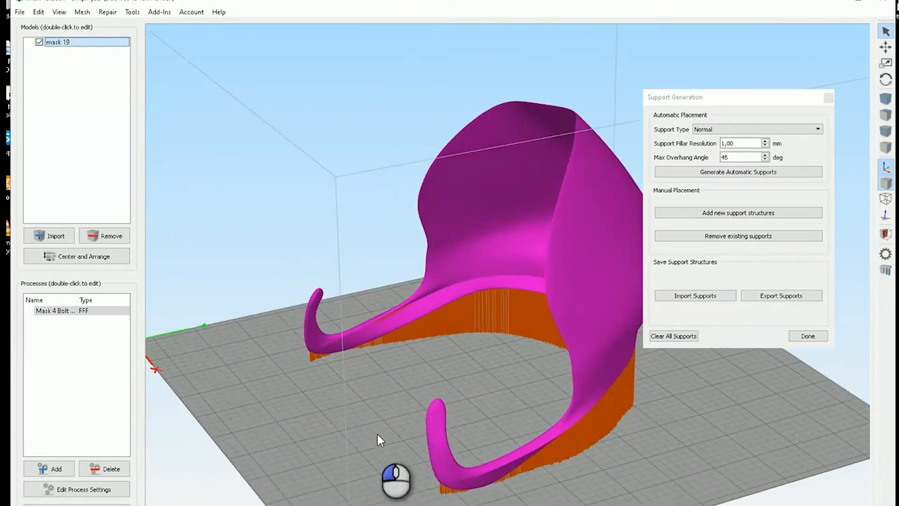
Step: Inspect the supports from the front and close the Support Generation panel with Done
left_click_drag(382, 440, 413, 440)
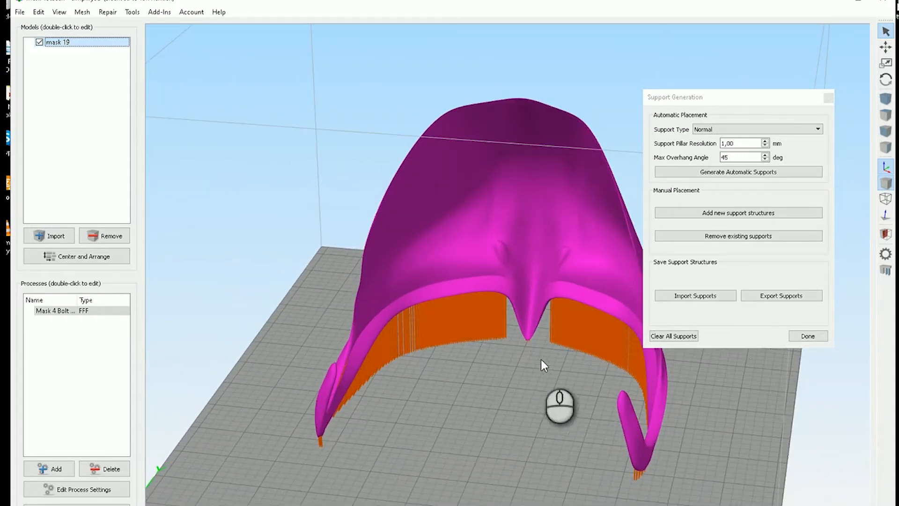
left_click(808, 336)
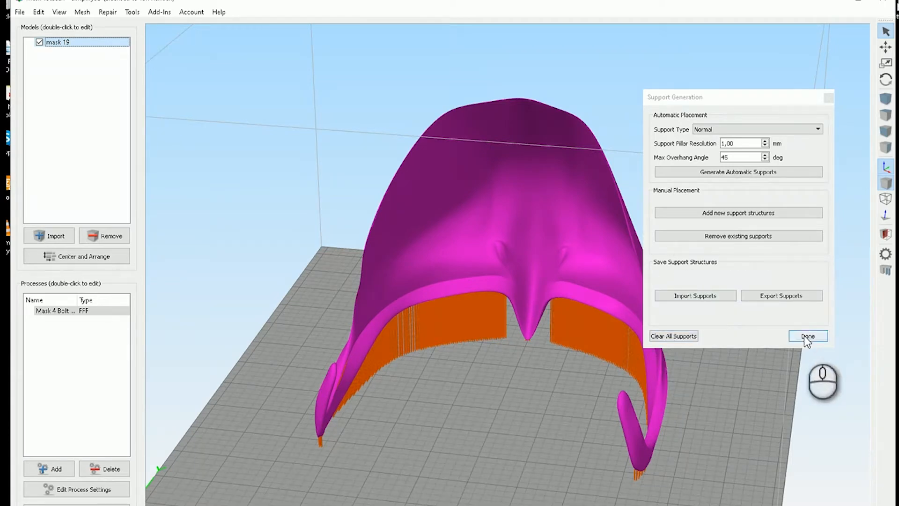
left_click(807, 335)
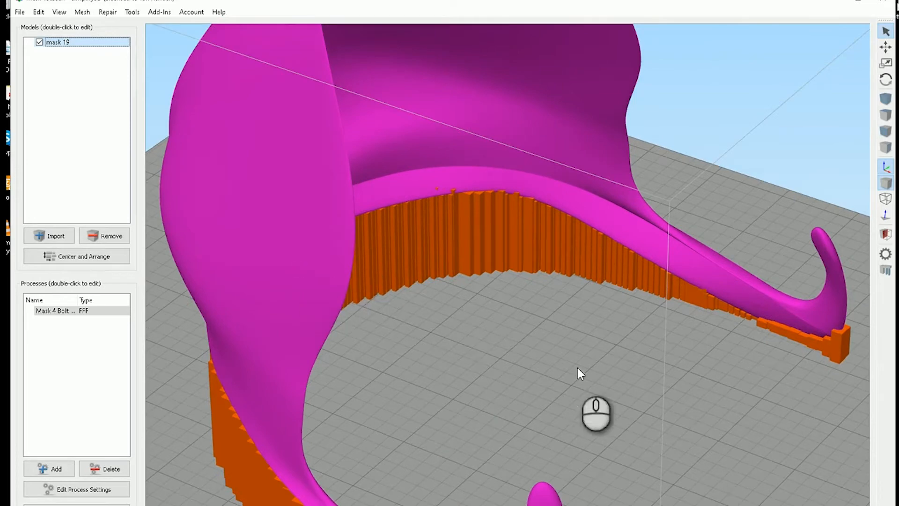
left_click_drag(579, 373, 513, 447)
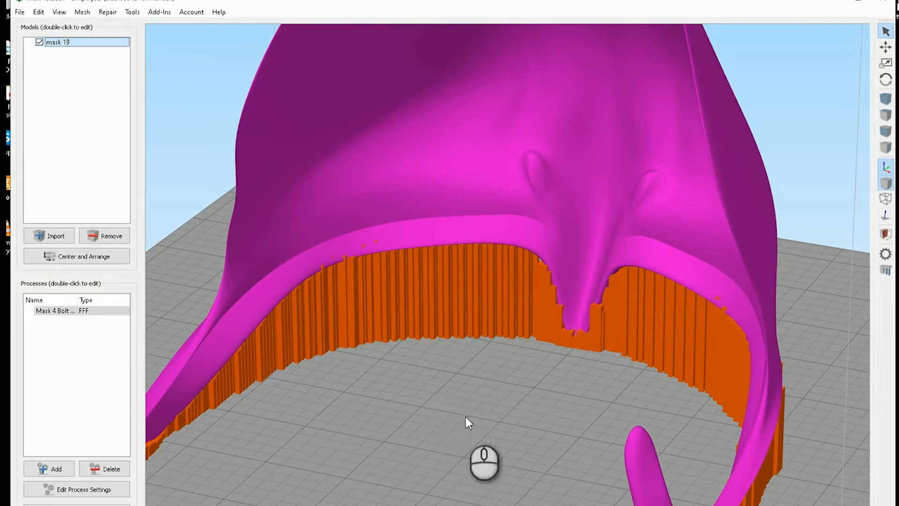
left_click_drag(470, 422, 602, 411)
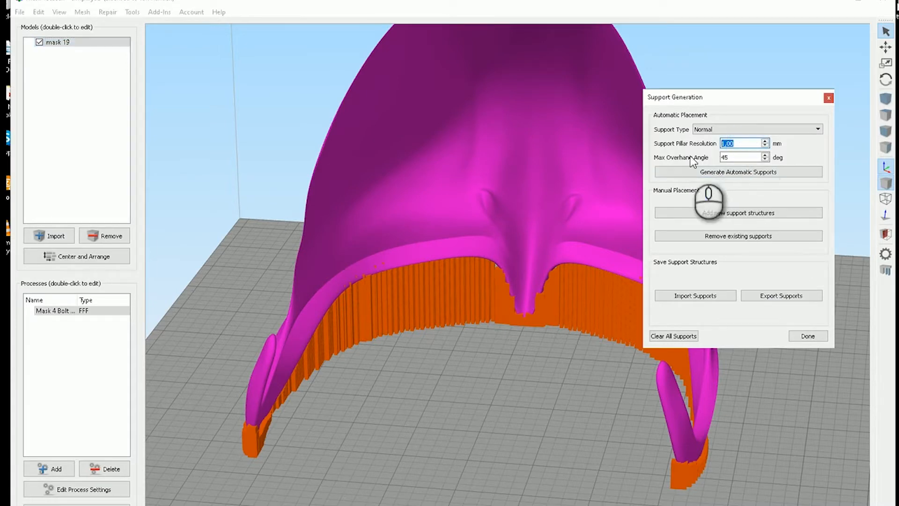
Step: Regenerate build-platform-only automatic supports at 2 mm pillar resolution along the rim
left_click(738, 172)
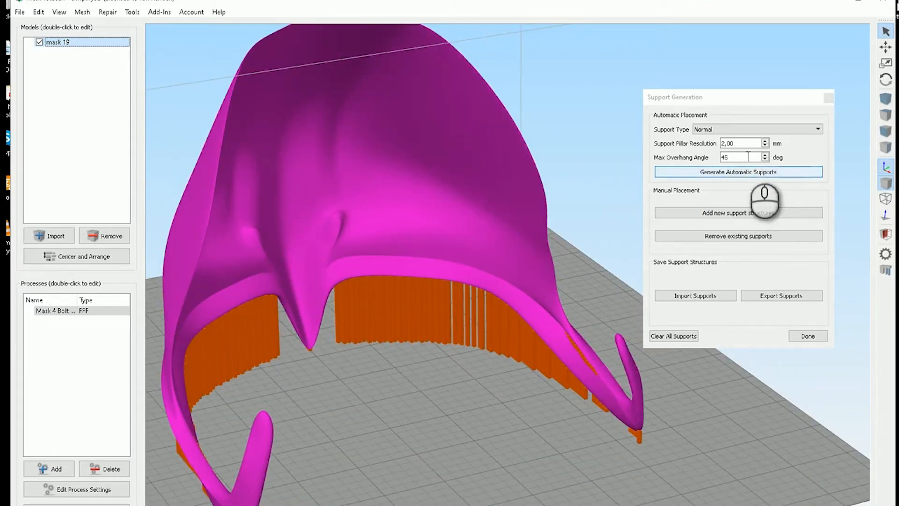
left_click(756, 129)
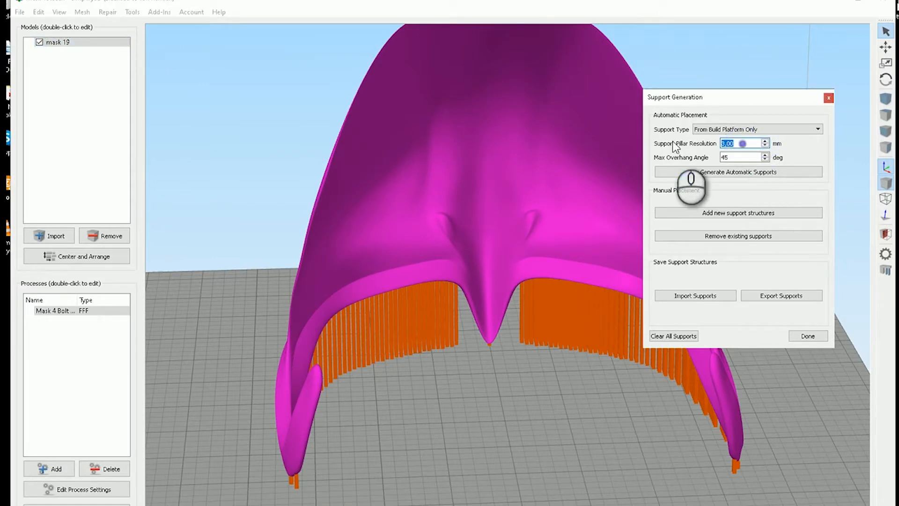
type("4")
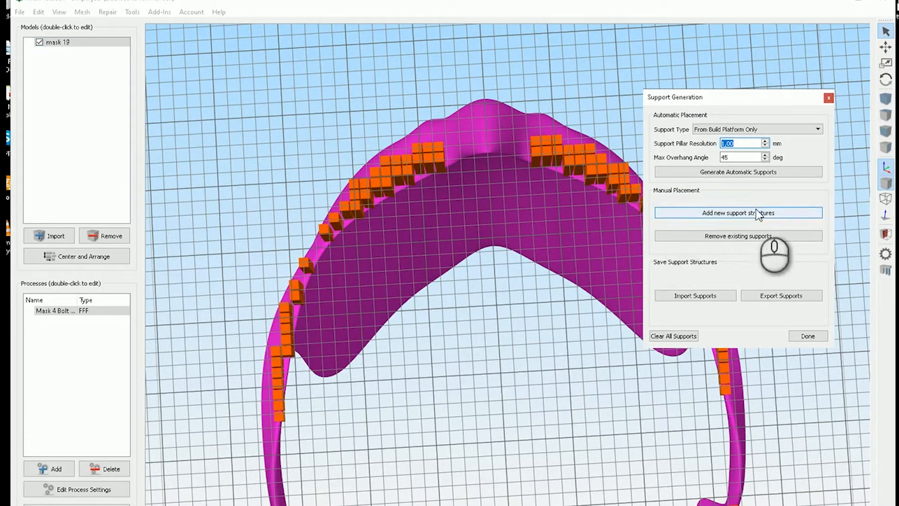
Step: Enable manual support placement and regenerate denser 2 mm pillars under the rim
left_click(738, 212)
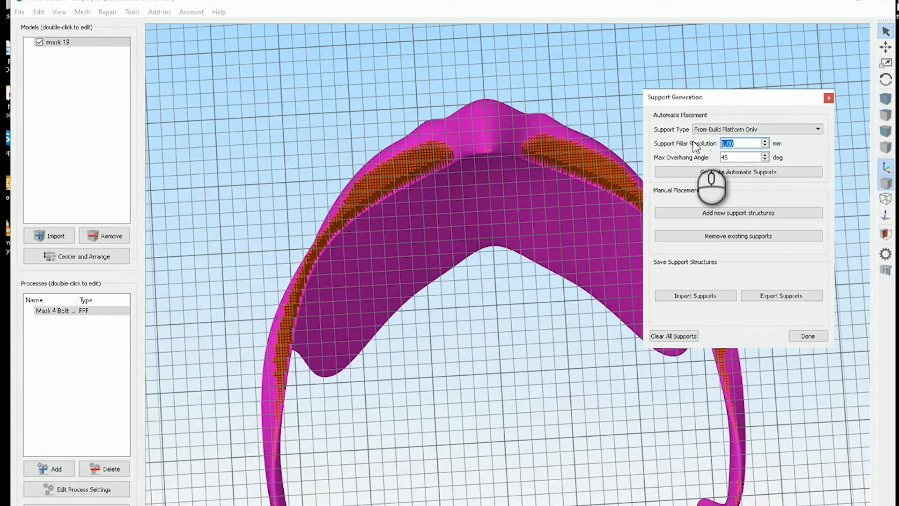
left_click(738, 172)
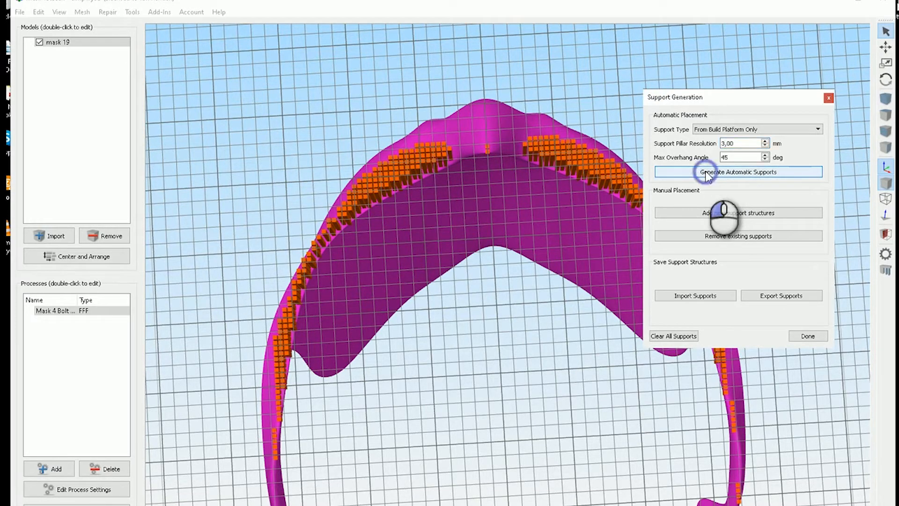
left_click(738, 171)
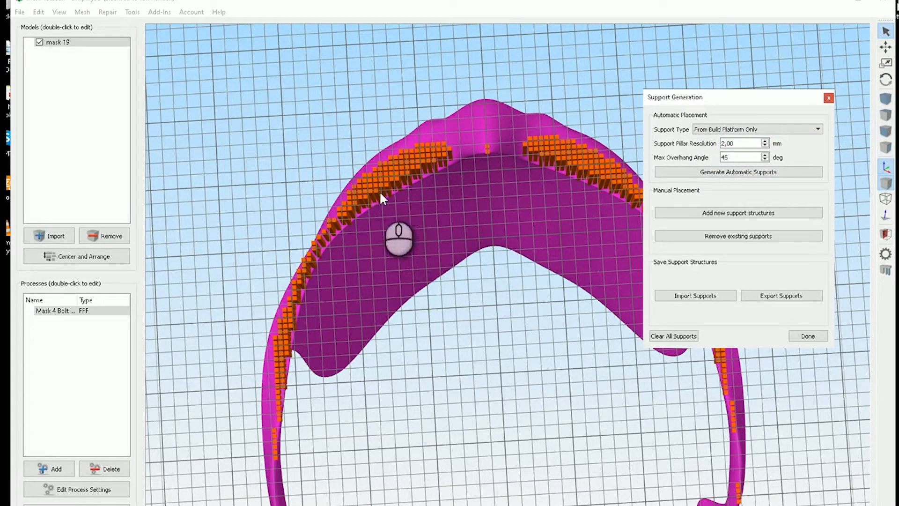
mouse_move(440, 236)
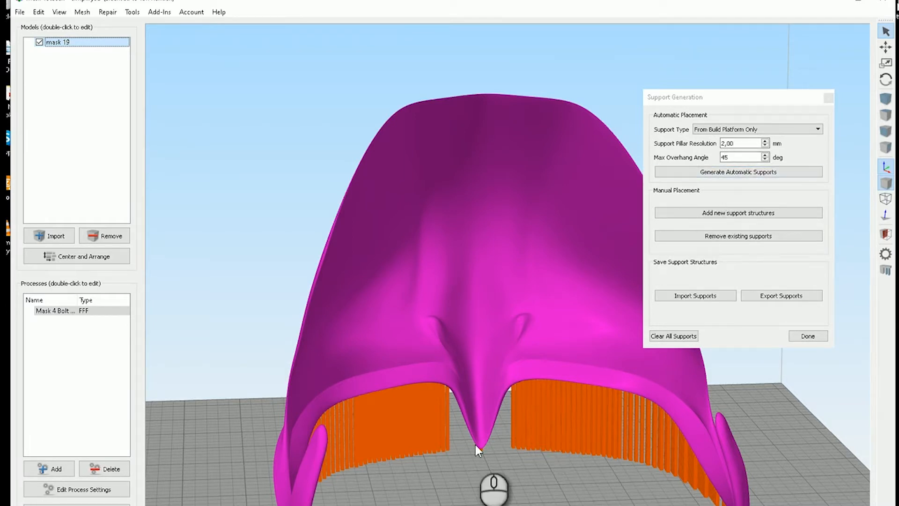
mouse_move(478, 470)
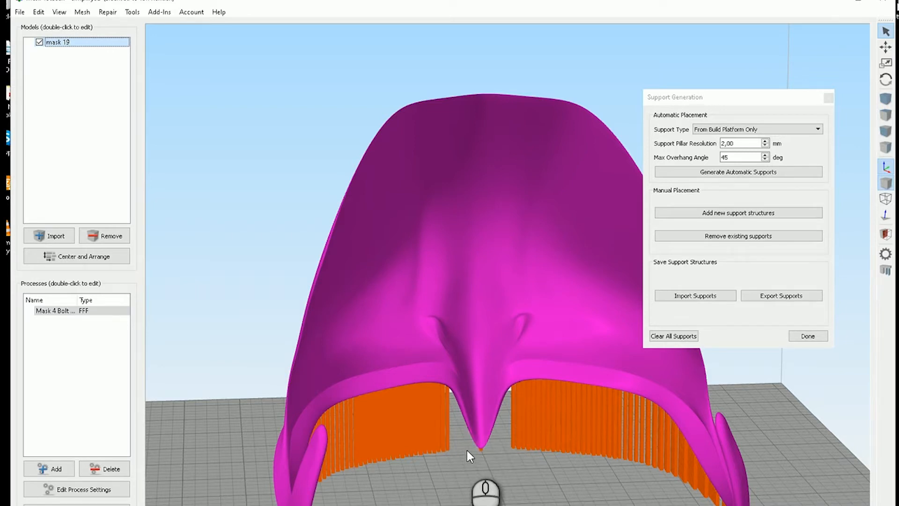
mouse_move(472, 451)
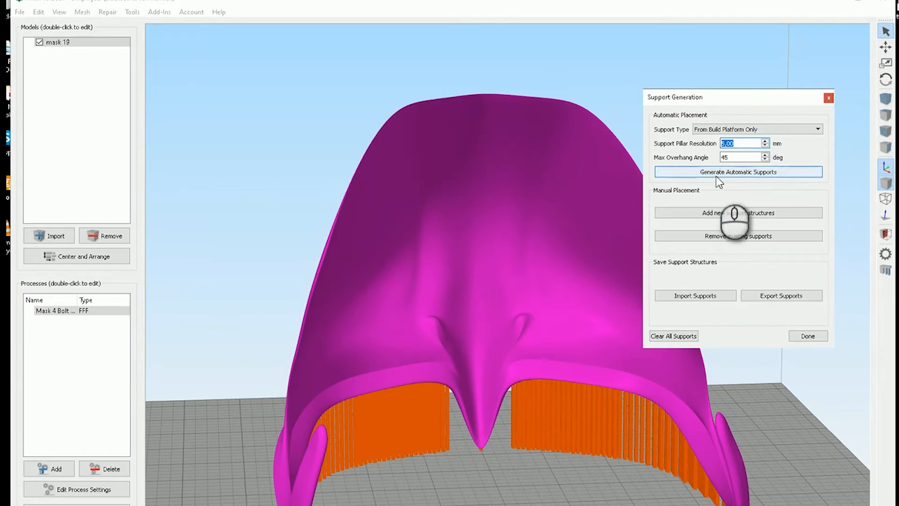
mouse_move(737, 212)
type("2")
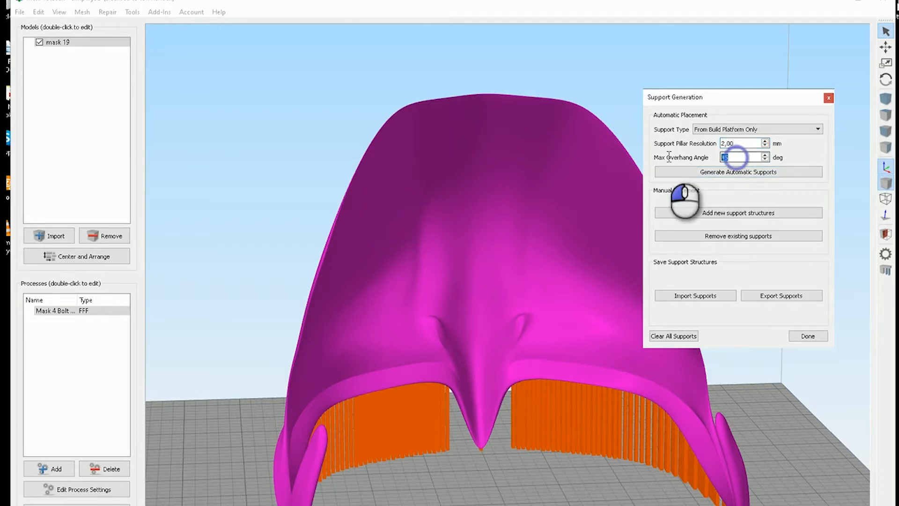
Step: Regenerate automatic supports with a 45° max overhang angle and 5 mm pillar resolution
type("70")
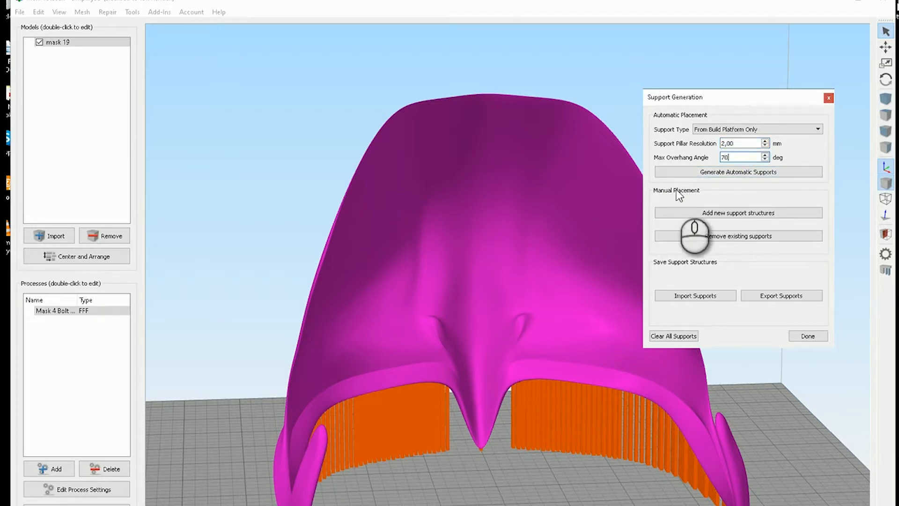
left_click(738, 172)
type("45")
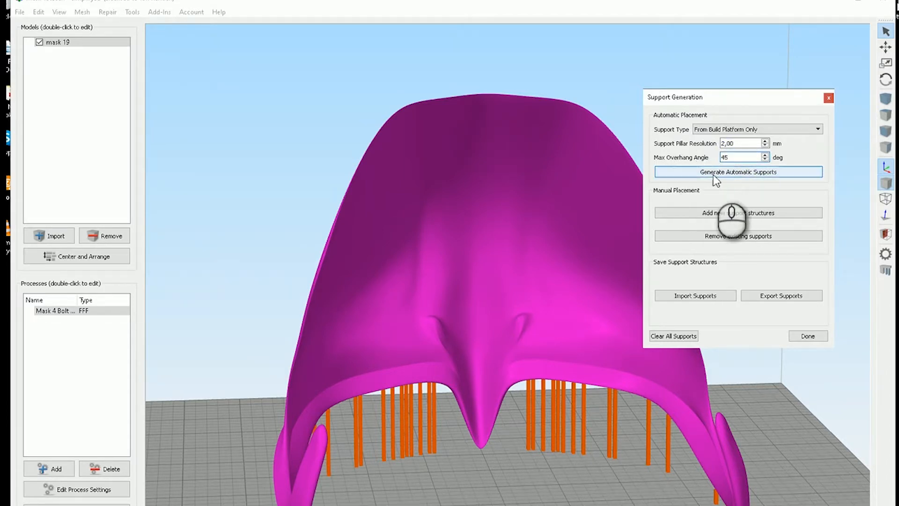
left_click(738, 172)
type("5")
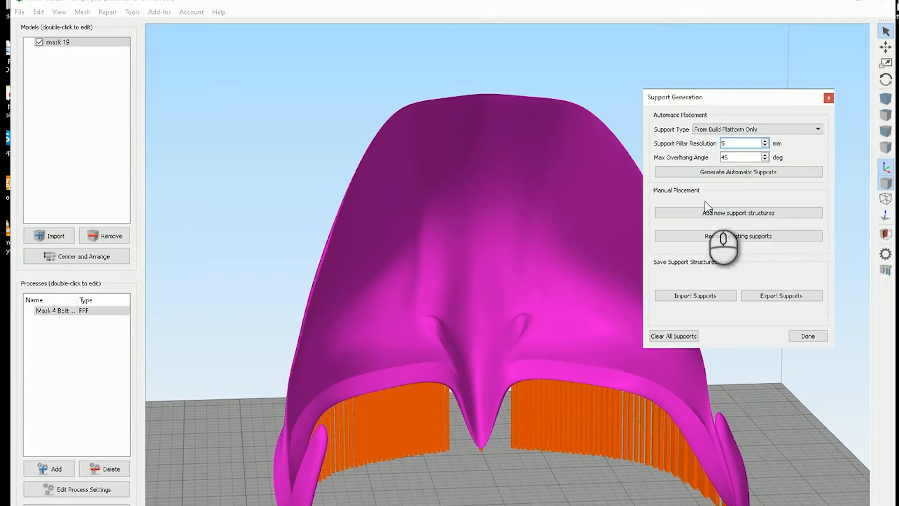
left_click(738, 213)
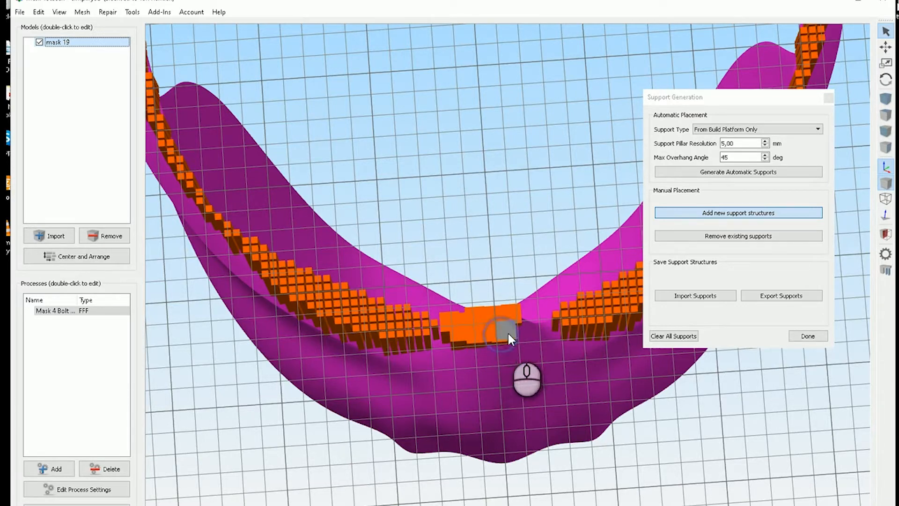
Step: Place a manual support pillar under the mask's central dip
left_click(503, 329)
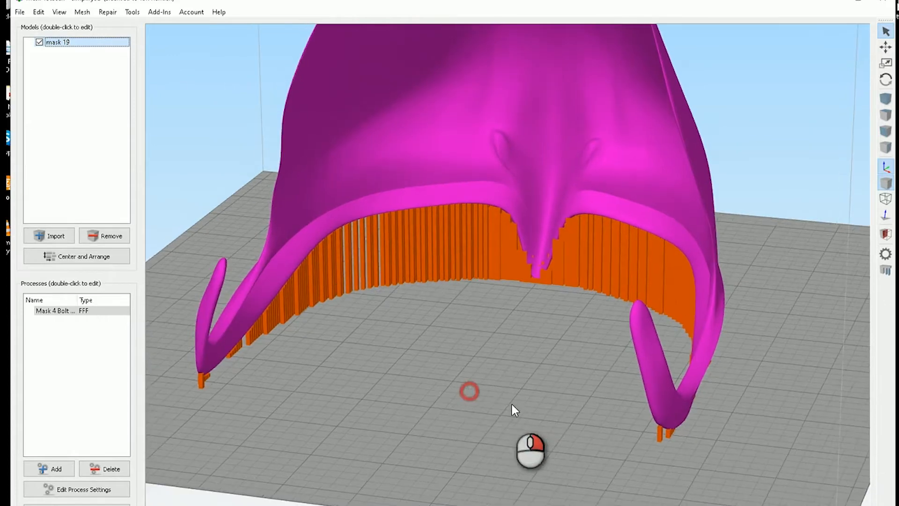
Step: Orbit the model to view the mask and its supports from another side
left_click_drag(513, 410, 805, 444)
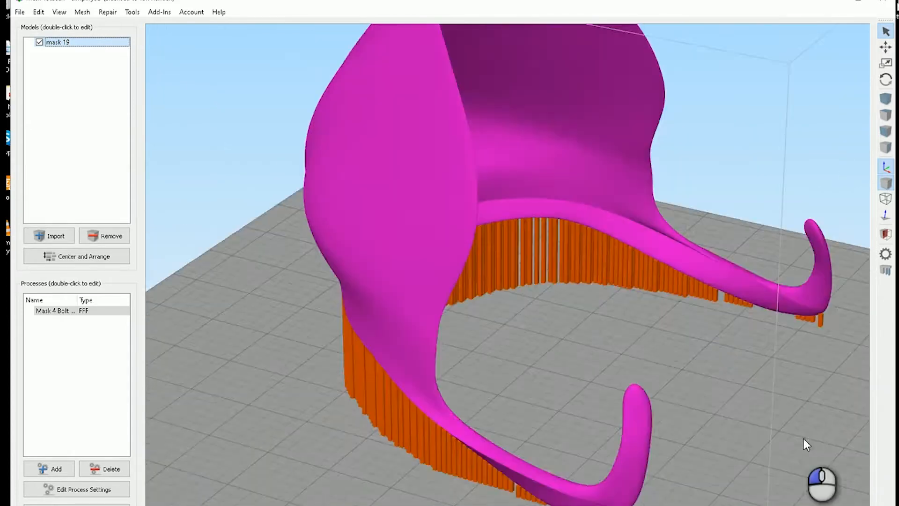
left_click_drag(805, 443, 532, 377)
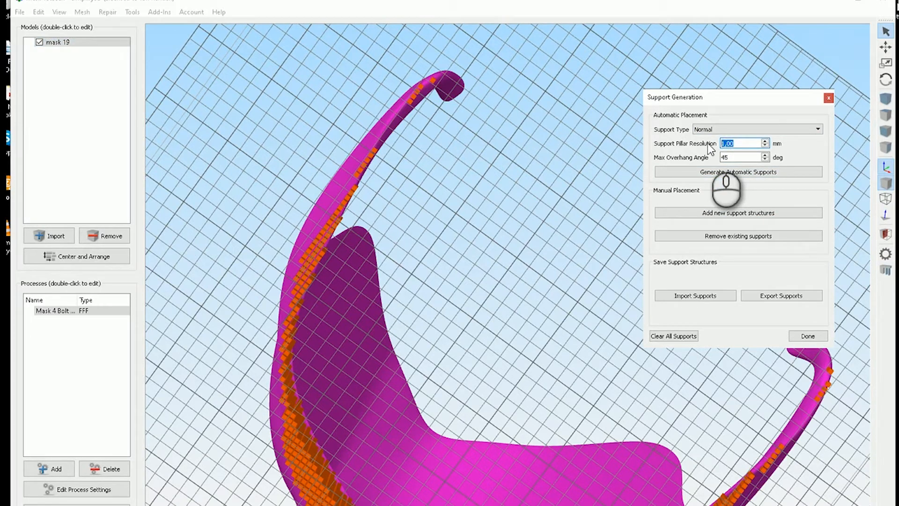
Step: Set the support pillar resolution to 6 mm for Normal-type supports
type("6")
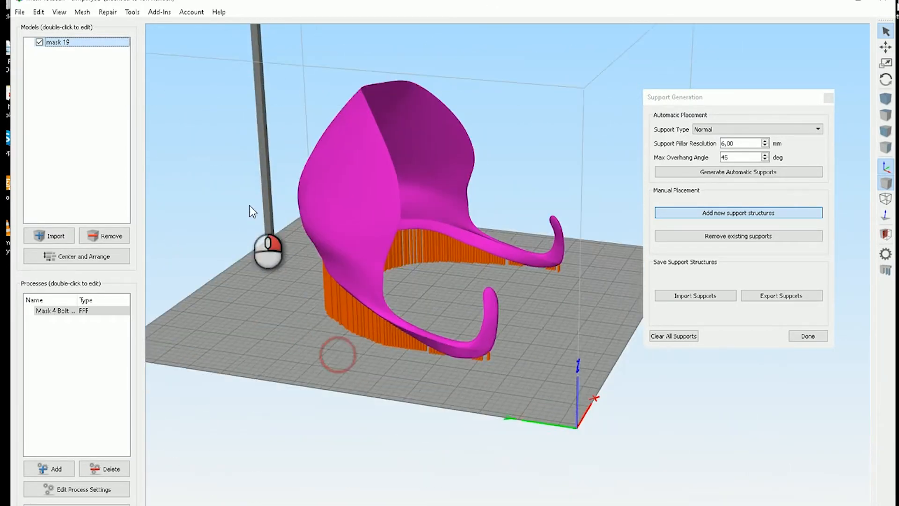
scroll("down", 3)
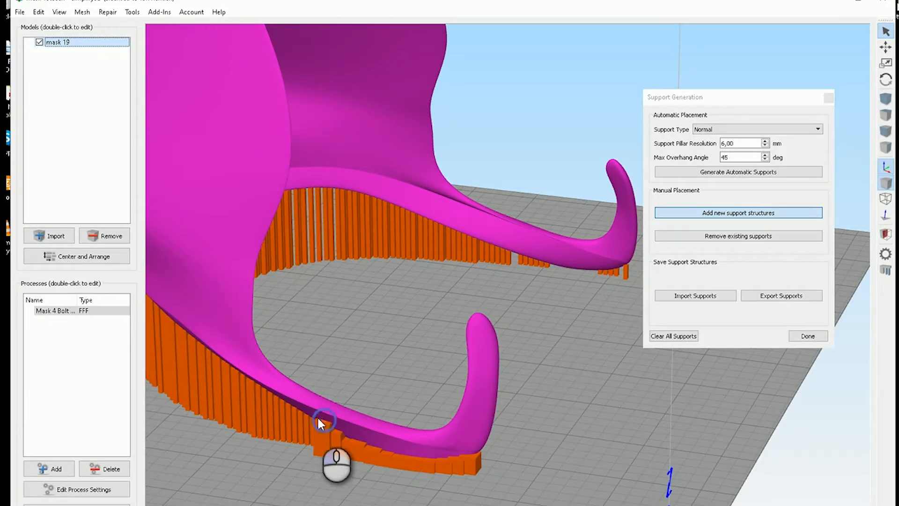
Step: Place four manual support pillars under the lower arm's edge and curve
left_click(327, 418)
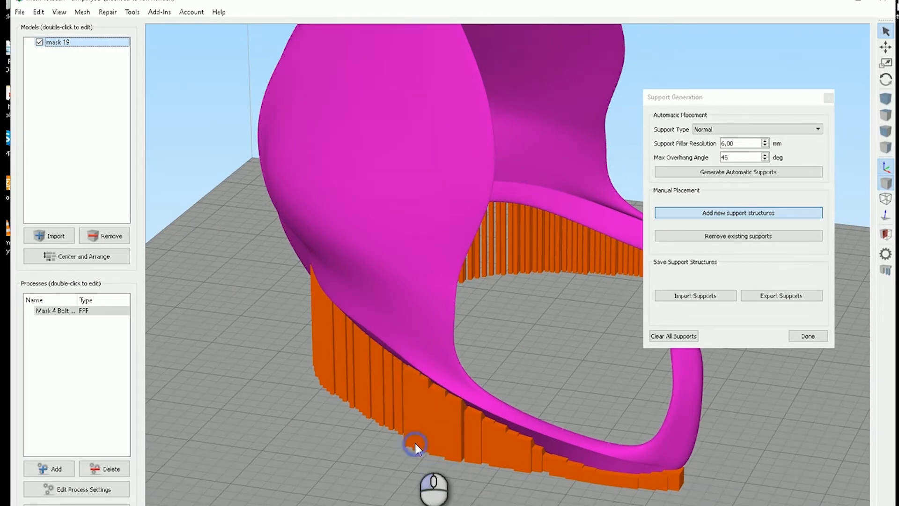
left_click(417, 448)
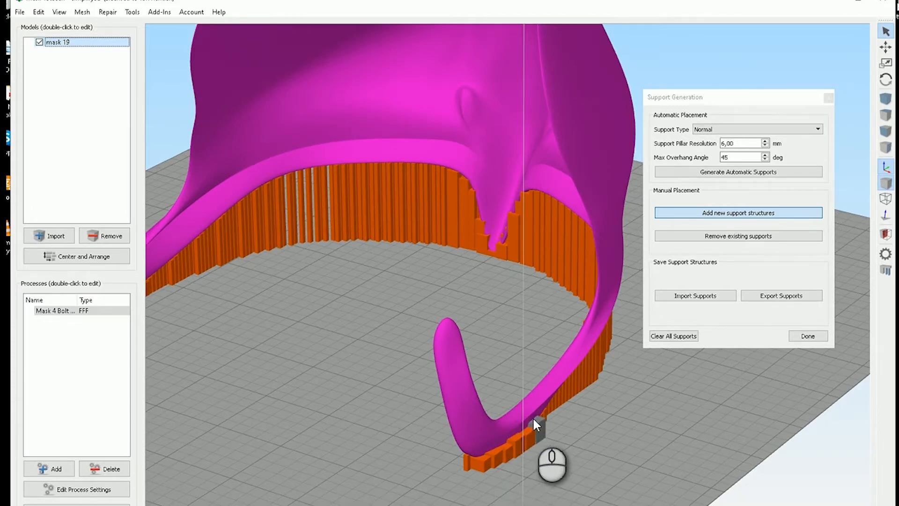
left_click_drag(536, 426, 355, 457)
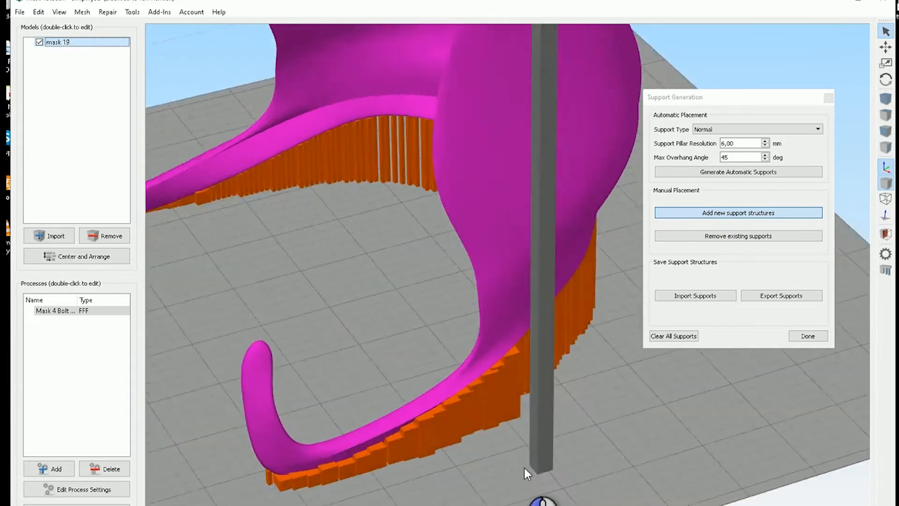
left_click_drag(527, 472, 444, 425)
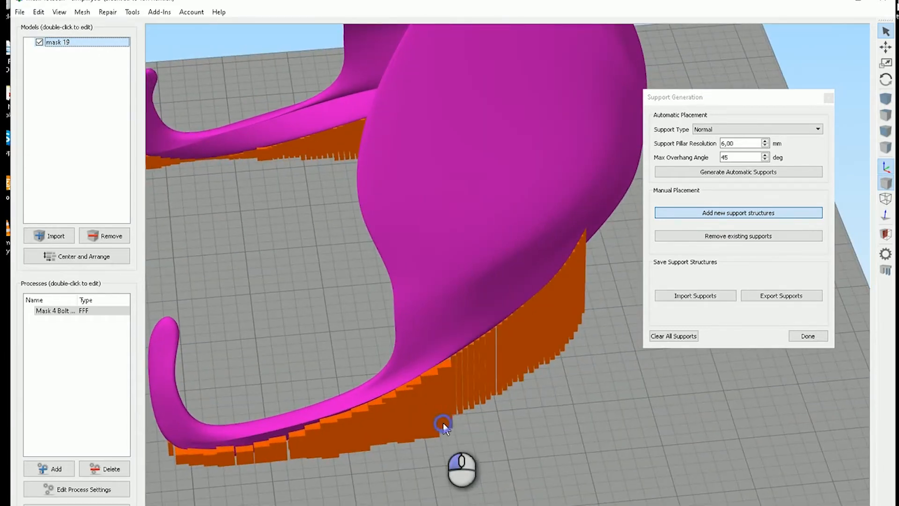
left_click(444, 425)
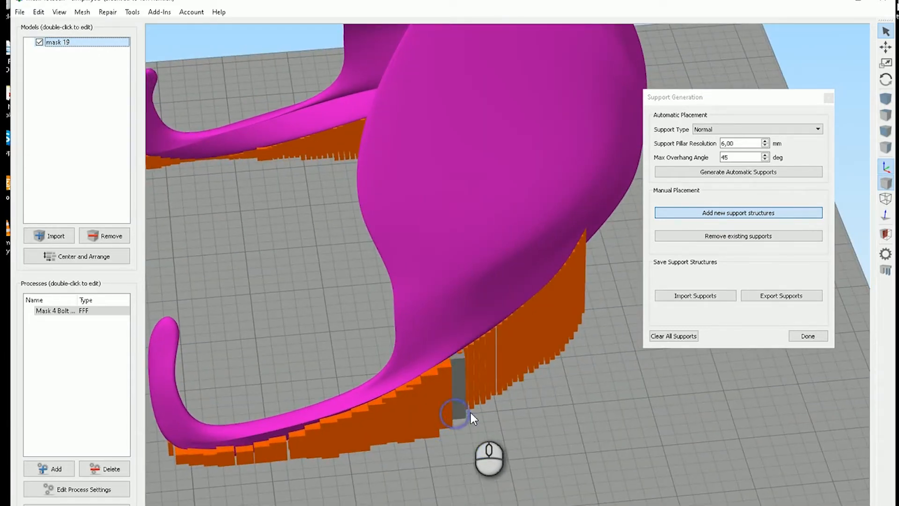
left_click(459, 412)
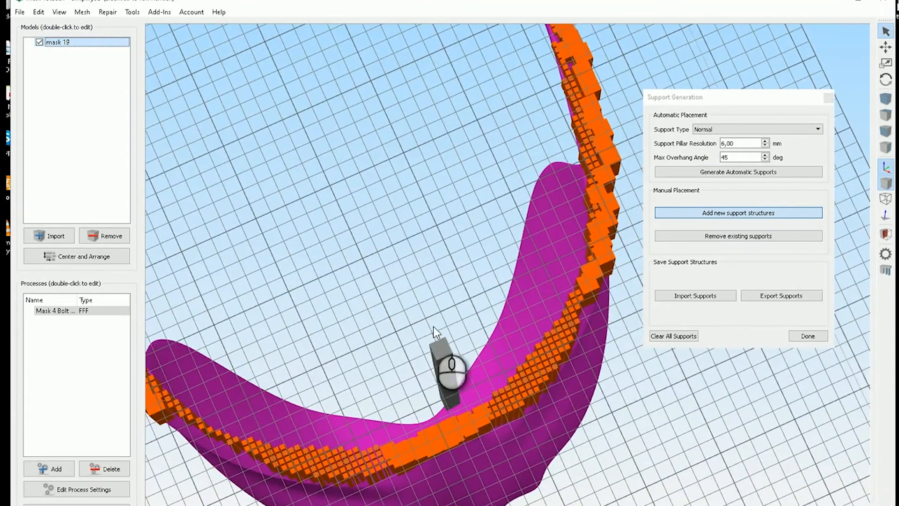
Step: Orbit the view to look along the mask rim before adjusting resolution
left_click_drag(451, 373, 381, 327)
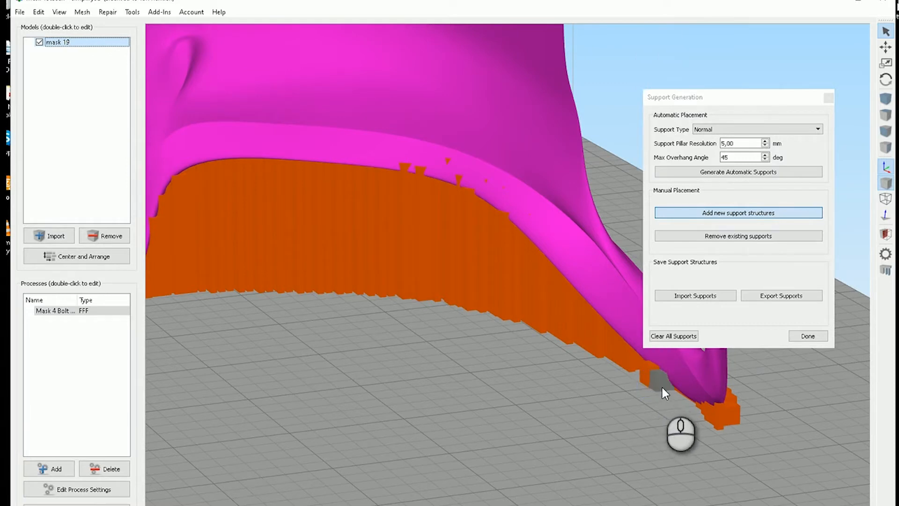
Step: Place manual support pillars beneath the tips of both of the mask's arms
left_click(659, 381)
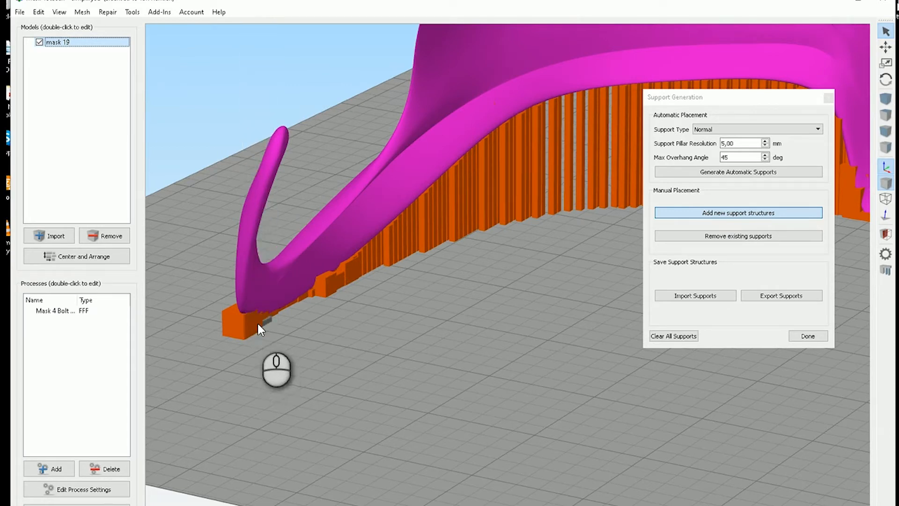
left_click(273, 306)
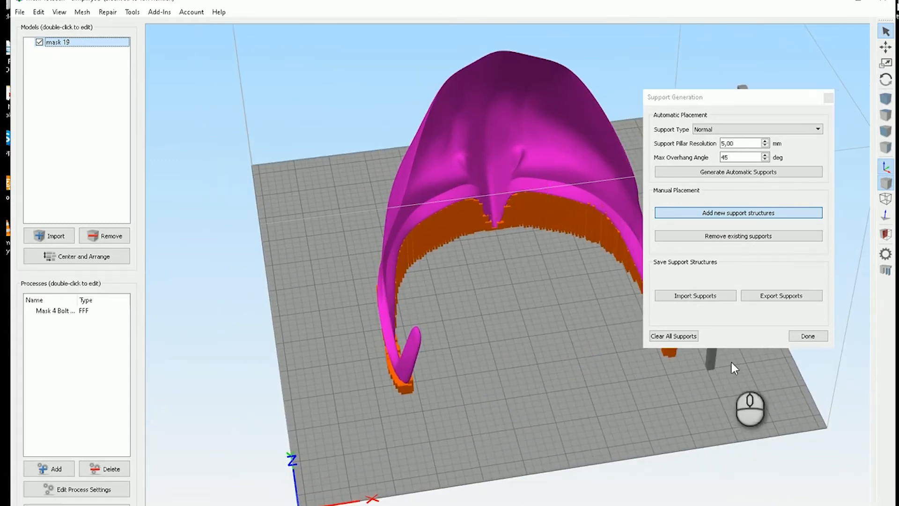
left_click(807, 335)
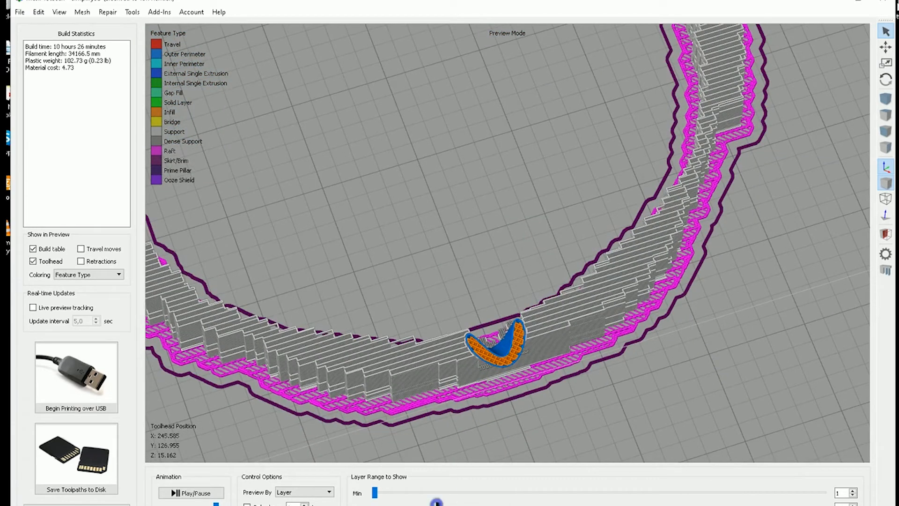
Step: Exit Preview Mode back to the mask 19 model with its supports
left_click_drag(435, 502, 524, 502)
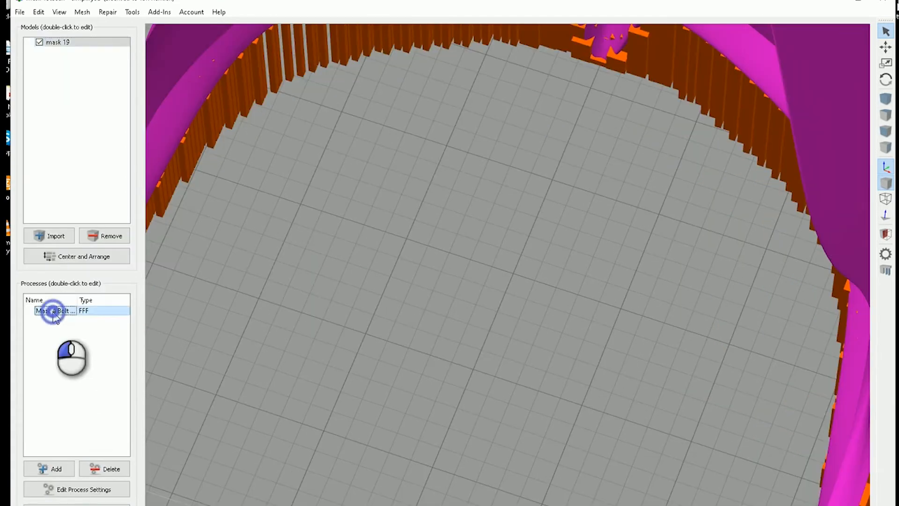
Step: Review the Mask 4 Bolt duel process's Layer settings and move on to Additions
double_click(54, 310)
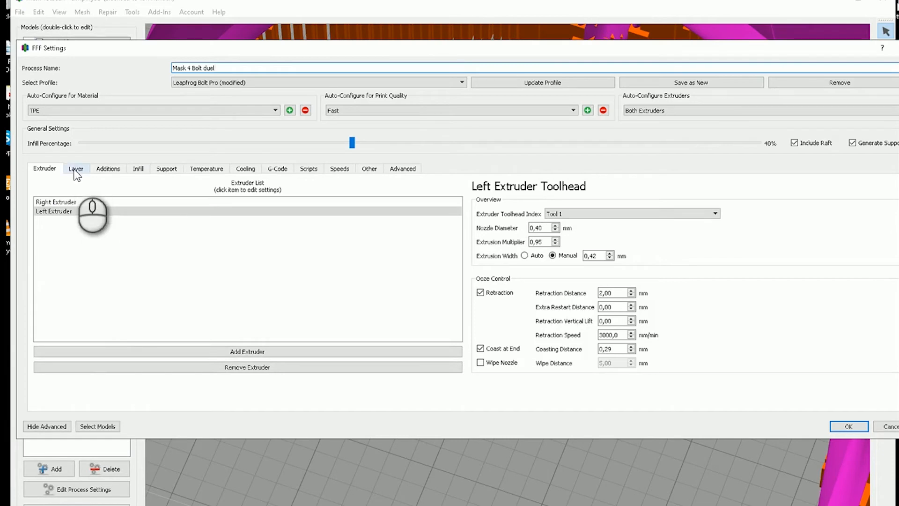
left_click(76, 169)
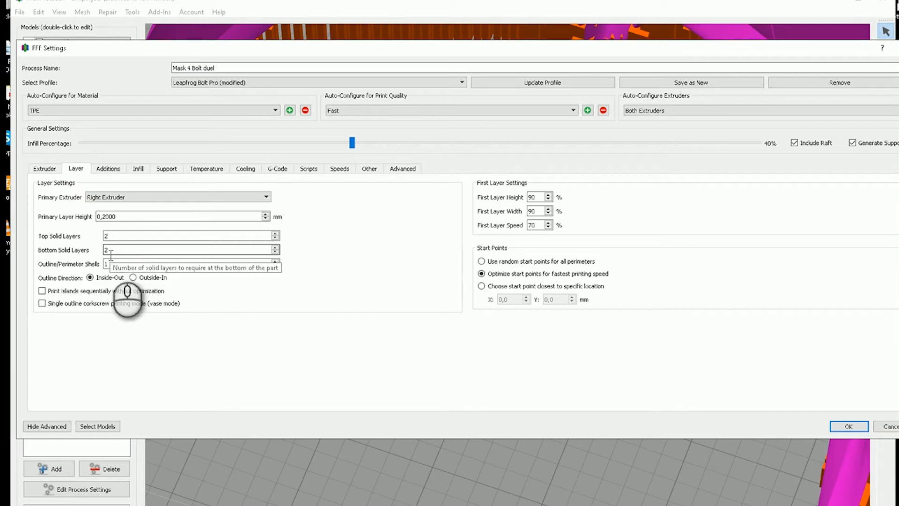
mouse_move(171, 329)
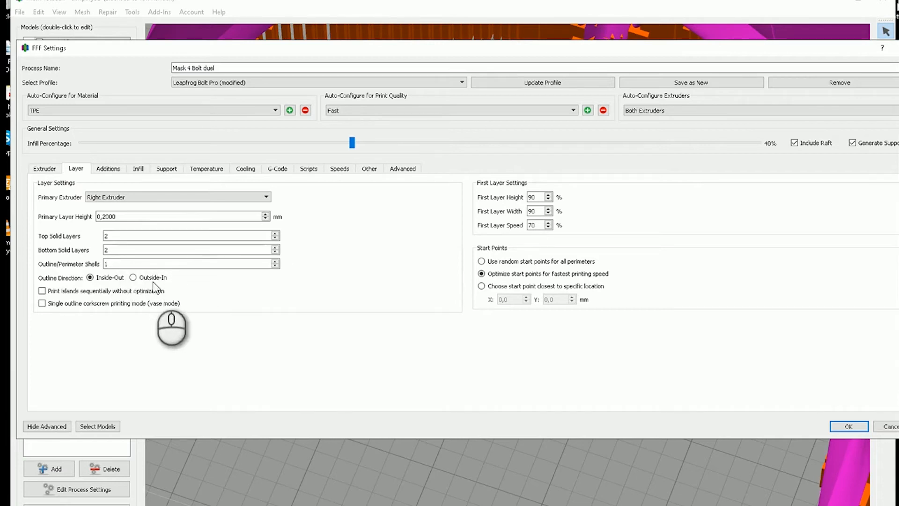
mouse_move(191, 264)
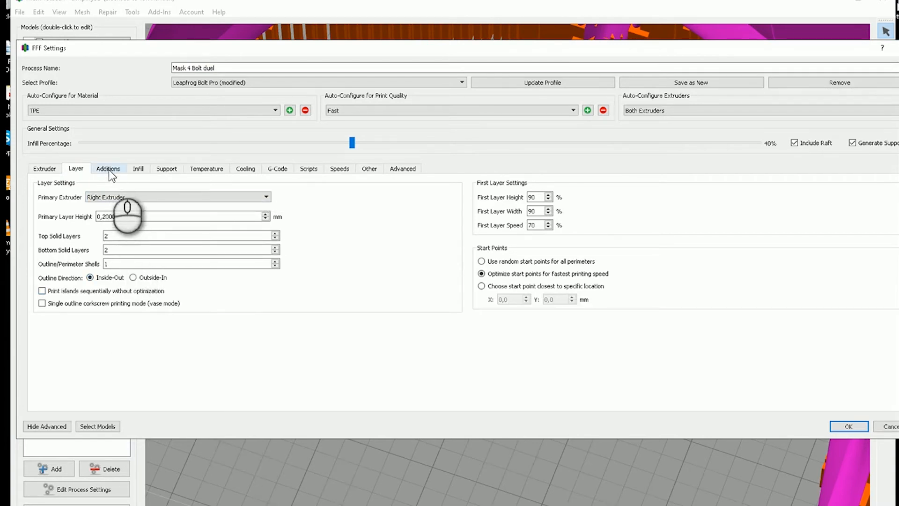
left_click(108, 170)
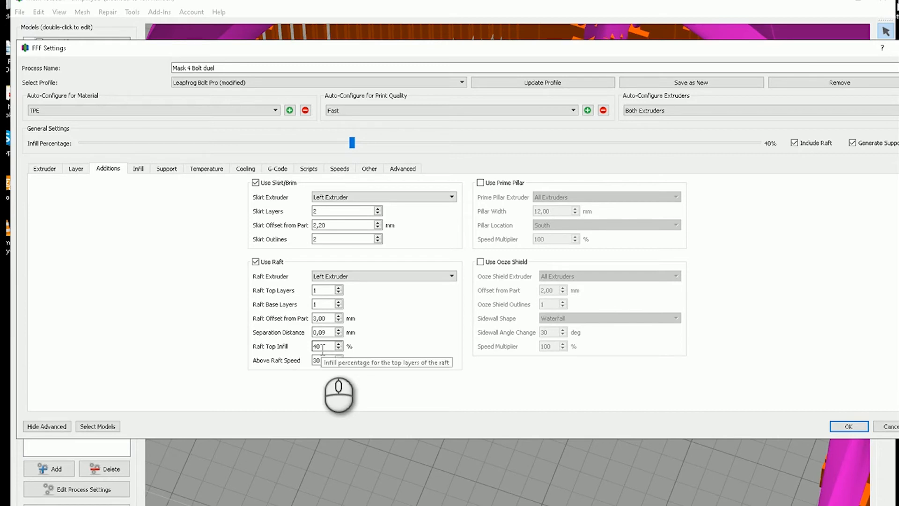
mouse_move(331, 370)
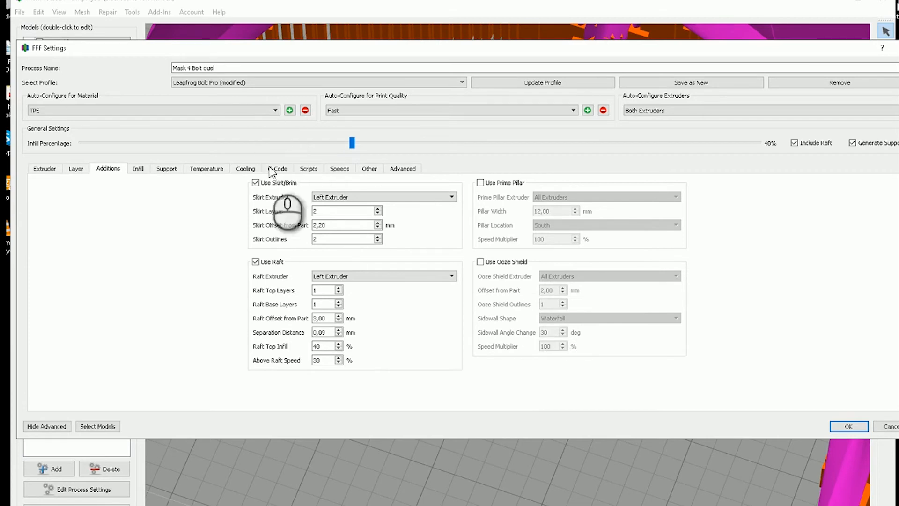
Step: After checking skirt/brim and raft options, move on to the Infill settings
left_click(137, 168)
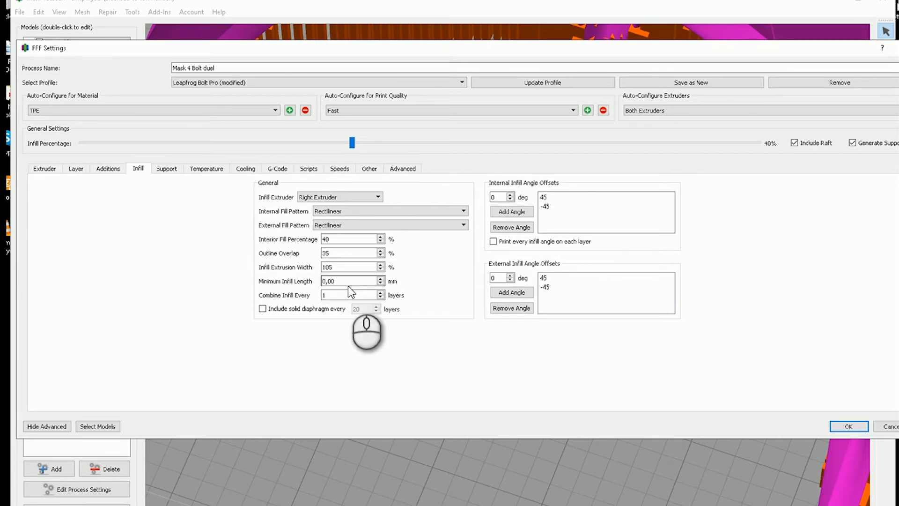
mouse_move(170, 173)
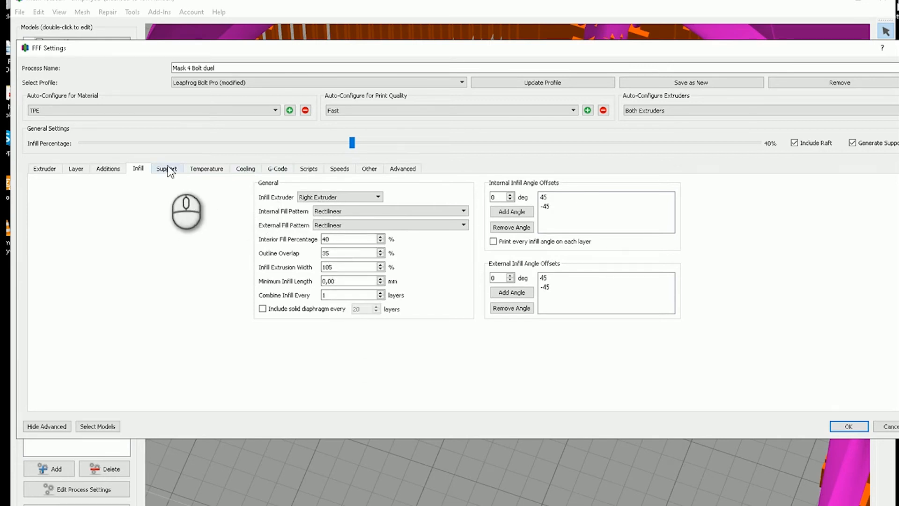
Step: After reviewing the 40% interior infill, move on to the Support settings
left_click(166, 168)
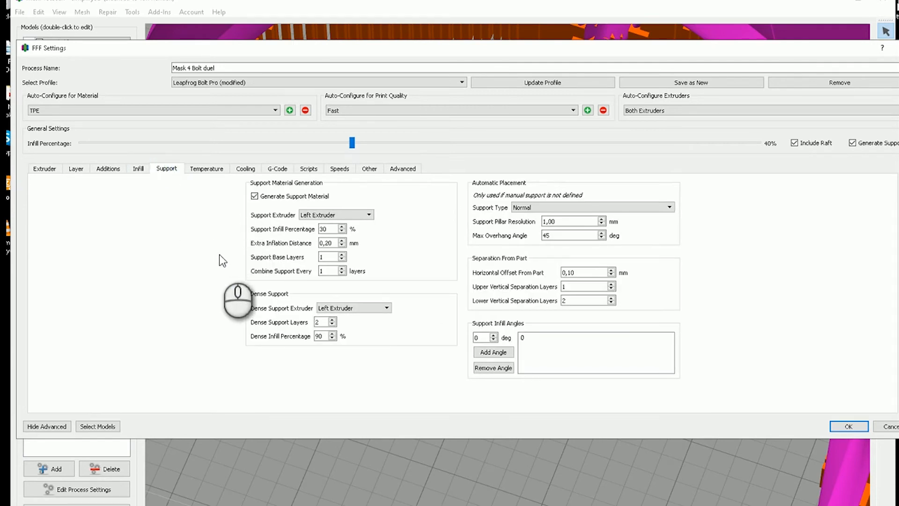
mouse_move(275, 280)
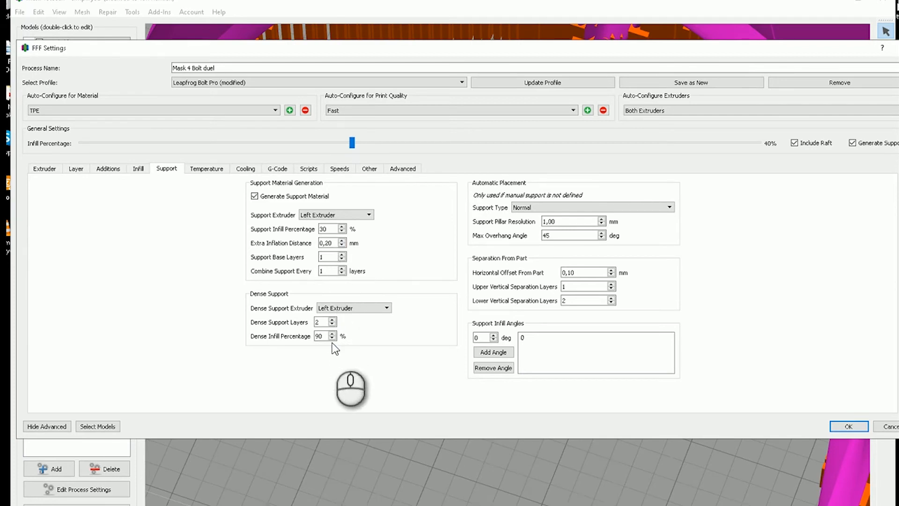
Step: After checking 30% support and 90% dense infill, move on to Temperature settings
left_click(206, 169)
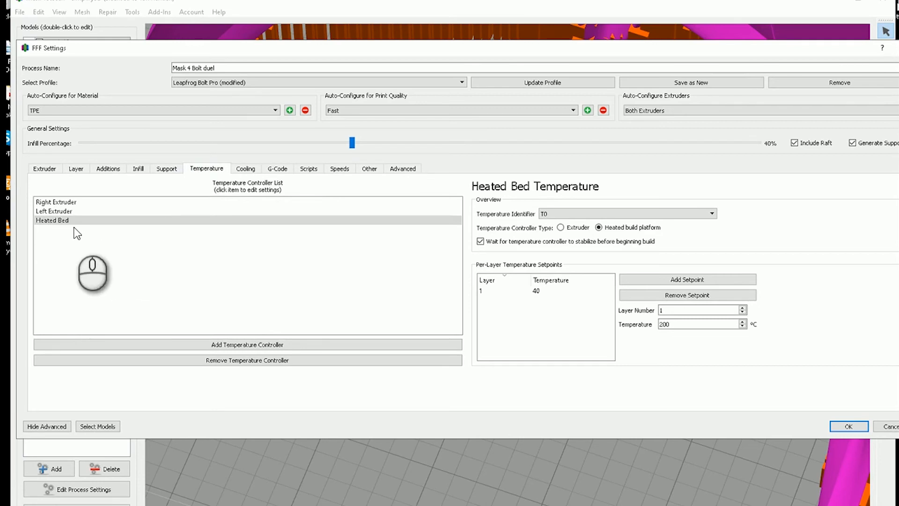
Step: Check heated bed, left and right extruder setpoints, then move on to Cooling
left_click(52, 220)
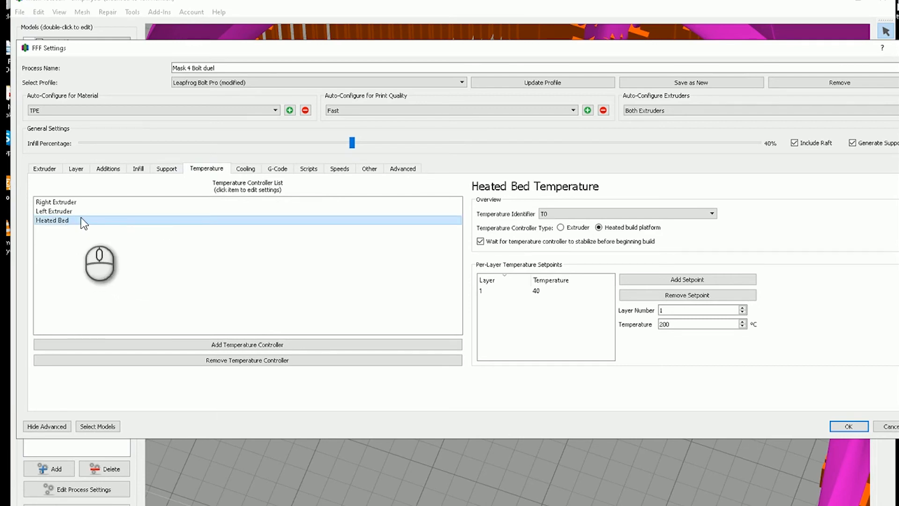
left_click(54, 210)
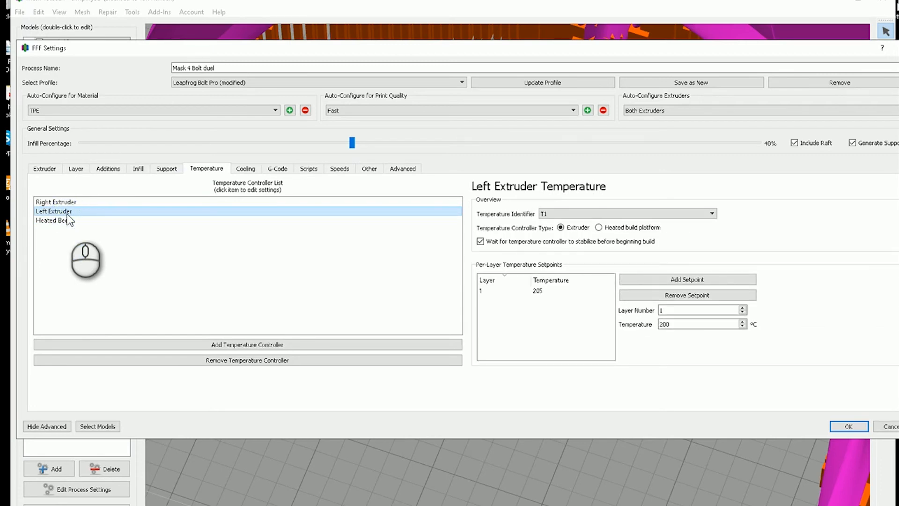
left_click(56, 202)
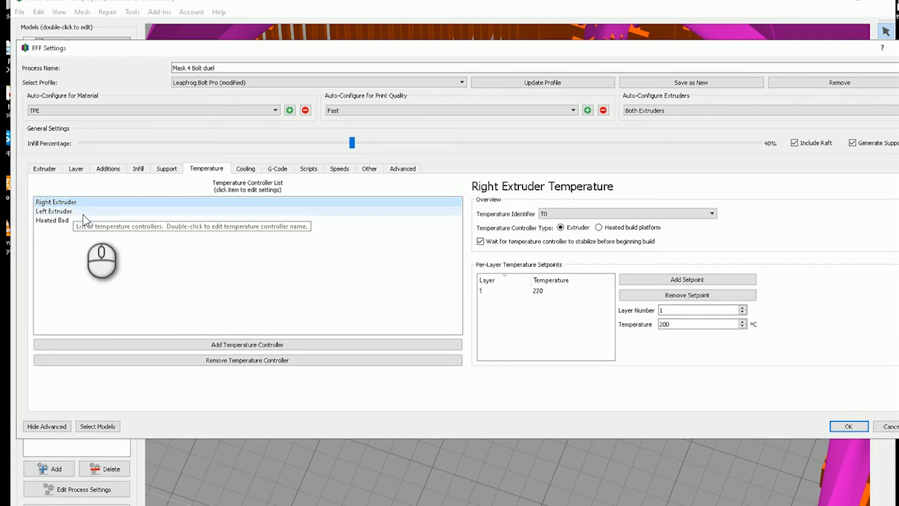
mouse_move(135, 256)
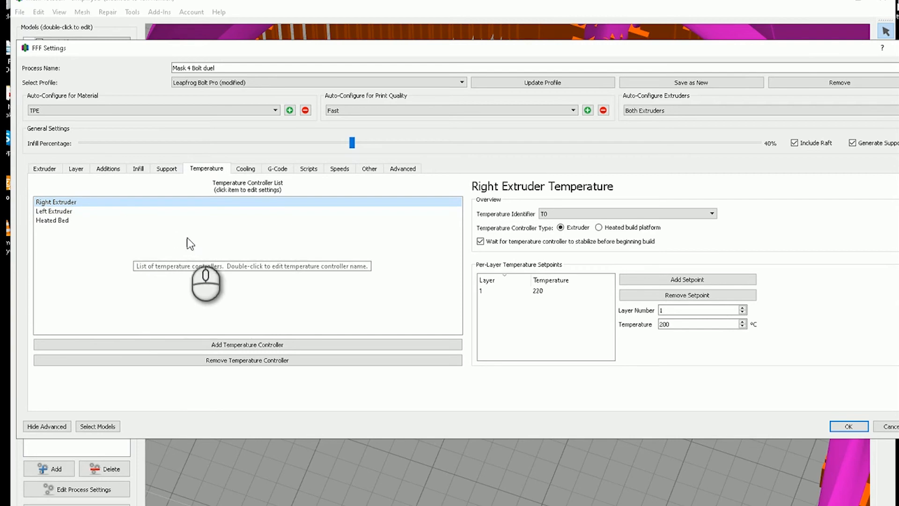
left_click(245, 168)
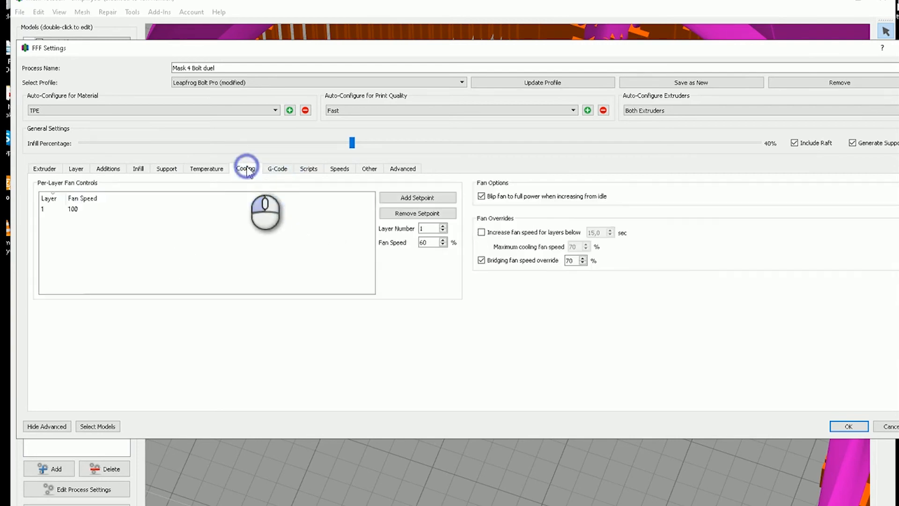
Step: Step through G-Code, Speeds and Advanced settings, then accept the process with OK
left_click(277, 168)
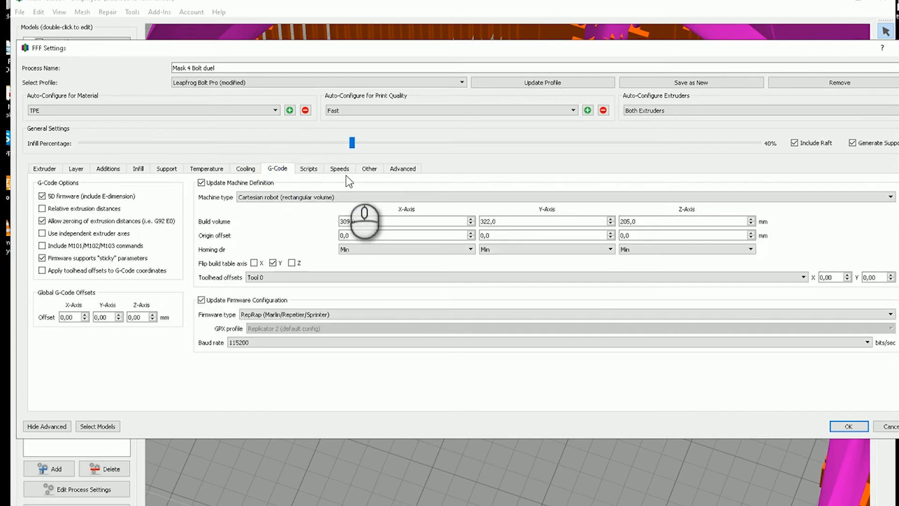
left_click(339, 168)
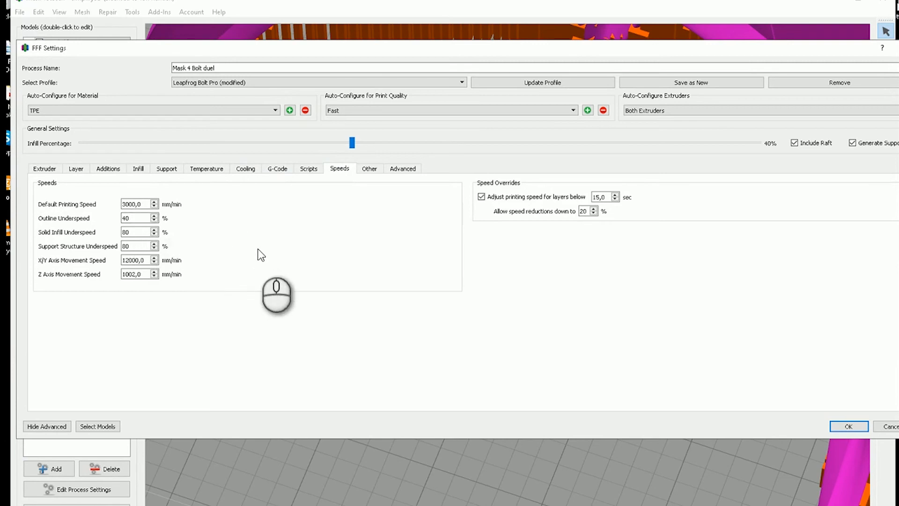
mouse_move(372, 180)
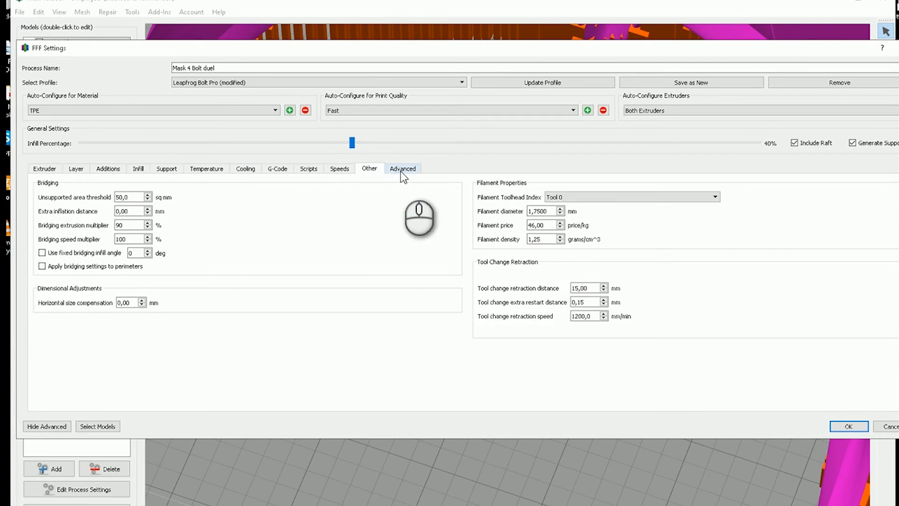
left_click(402, 168)
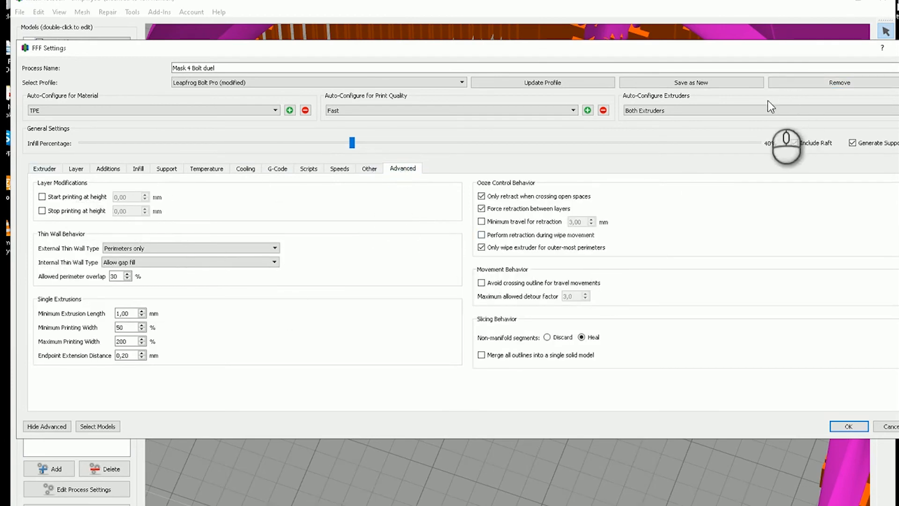
left_click(848, 427)
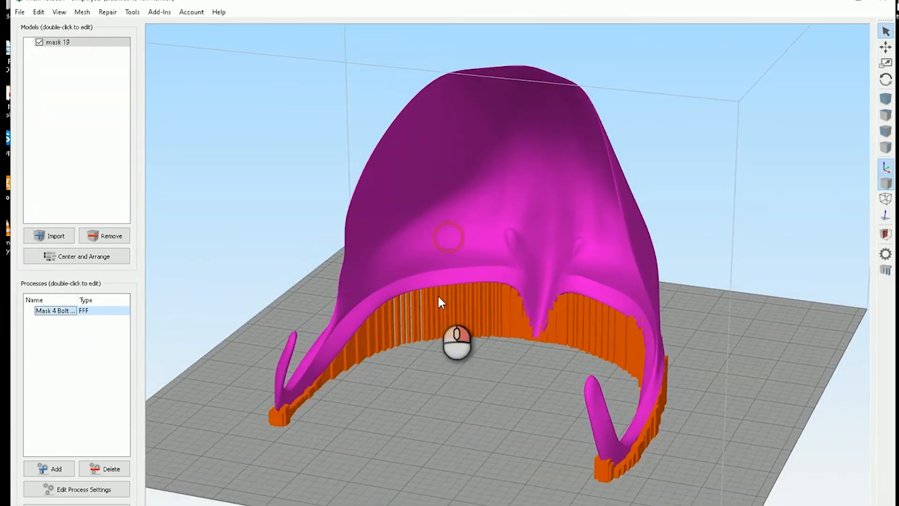
left_click_drag(459, 343, 439, 374)
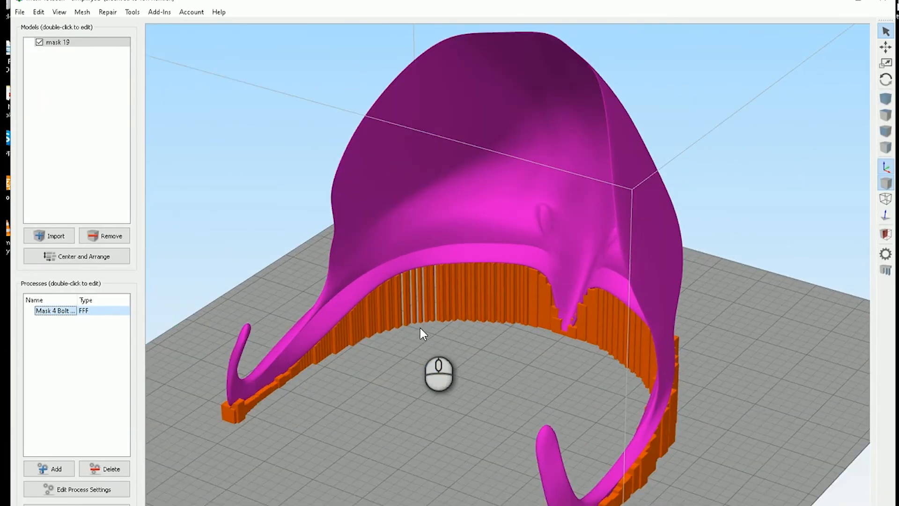